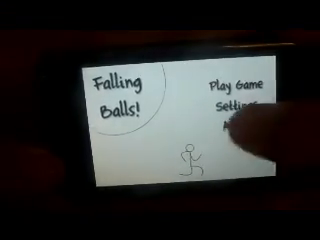
# Step: View Labyrinth 3D options: music, calibration, then scroll to Friction and Sensitivity sliders
pyautogui.click(236, 108)
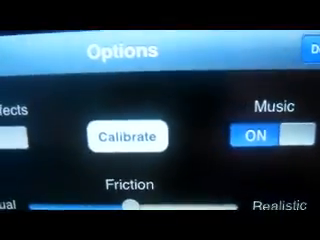
pyautogui.scroll(-3)
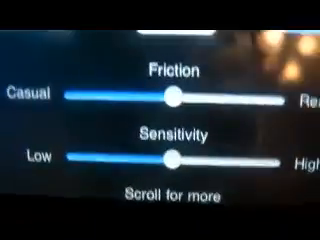